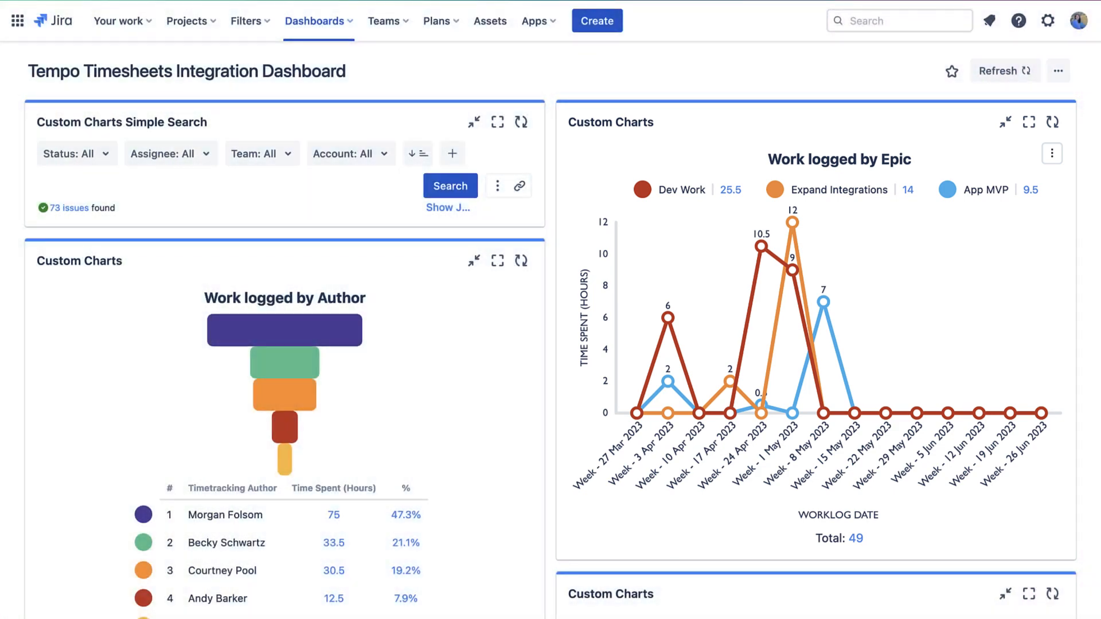
{"action": "scroll", "scroll_direction": "down", "scroll_amount": 3}
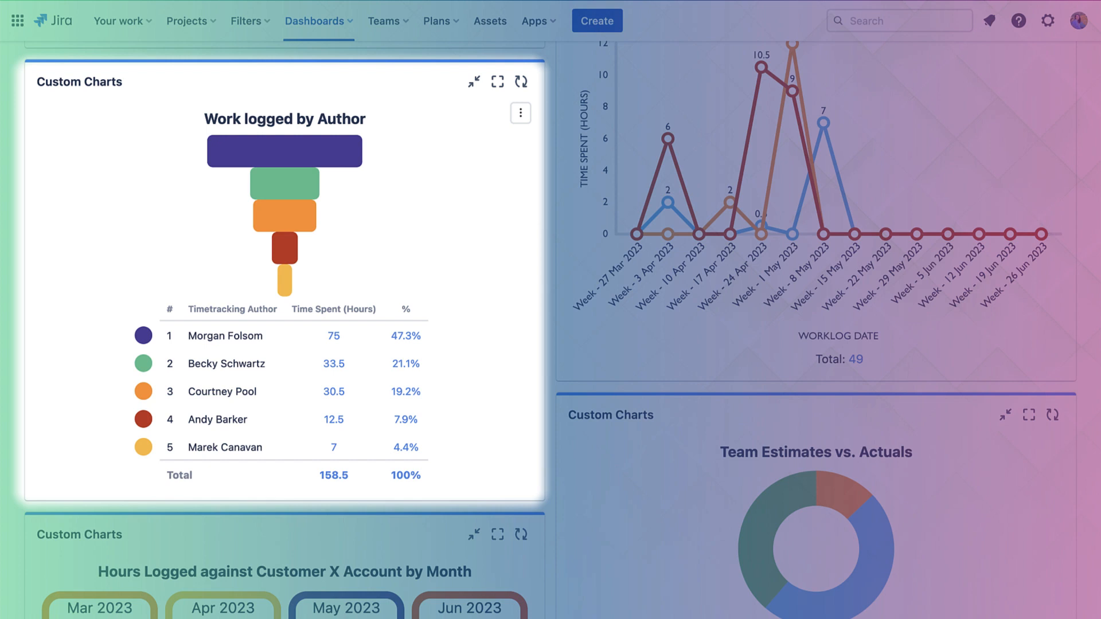
{"action": "scroll", "scroll_direction": "down", "scroll_amount": 3}
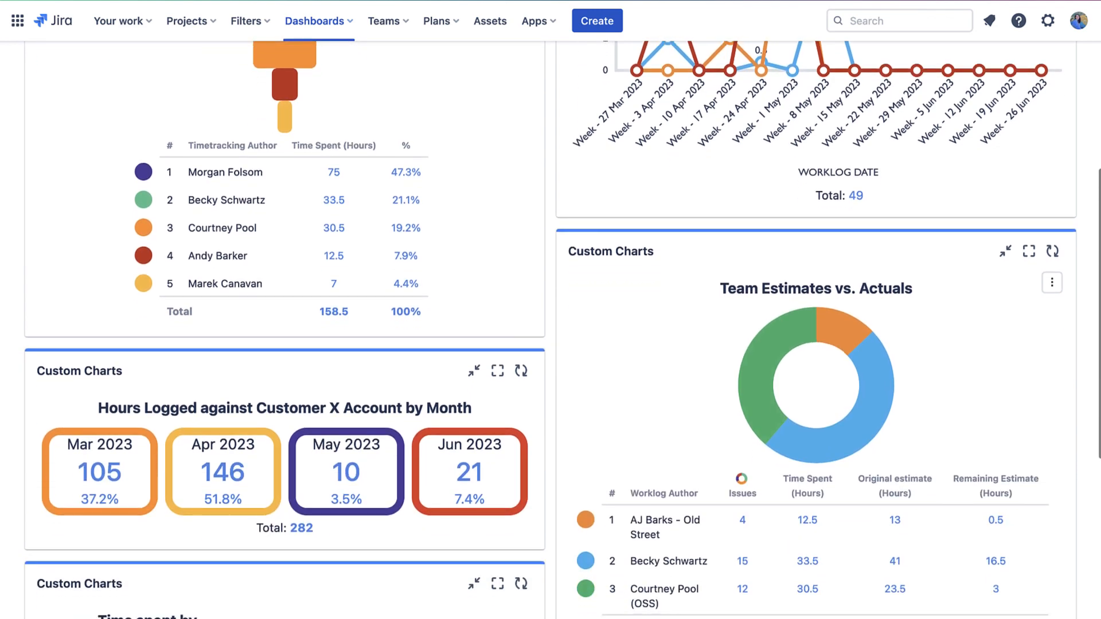
{"action": "scroll", "scroll_direction": "down", "scroll_amount": 3}
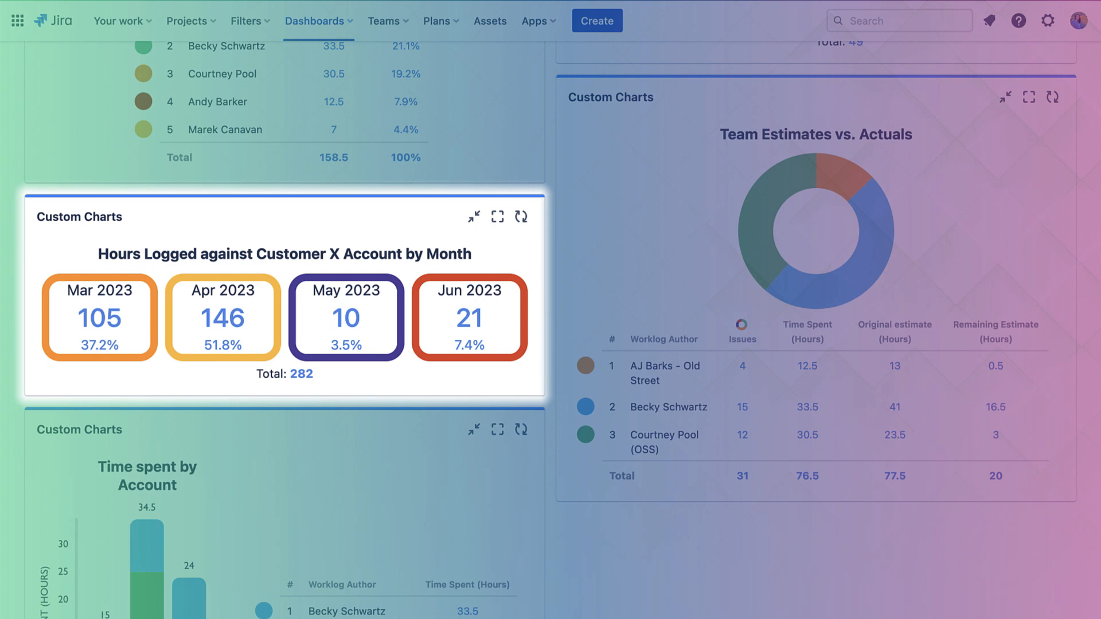
{"action": "scroll", "scroll_direction": "down", "scroll_amount": 3}
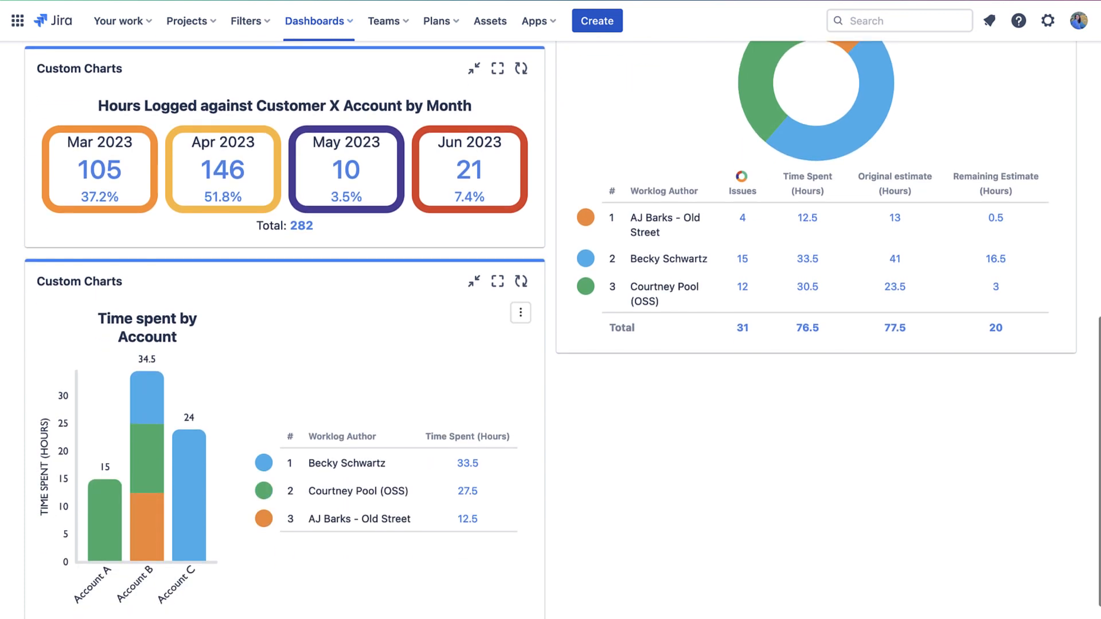